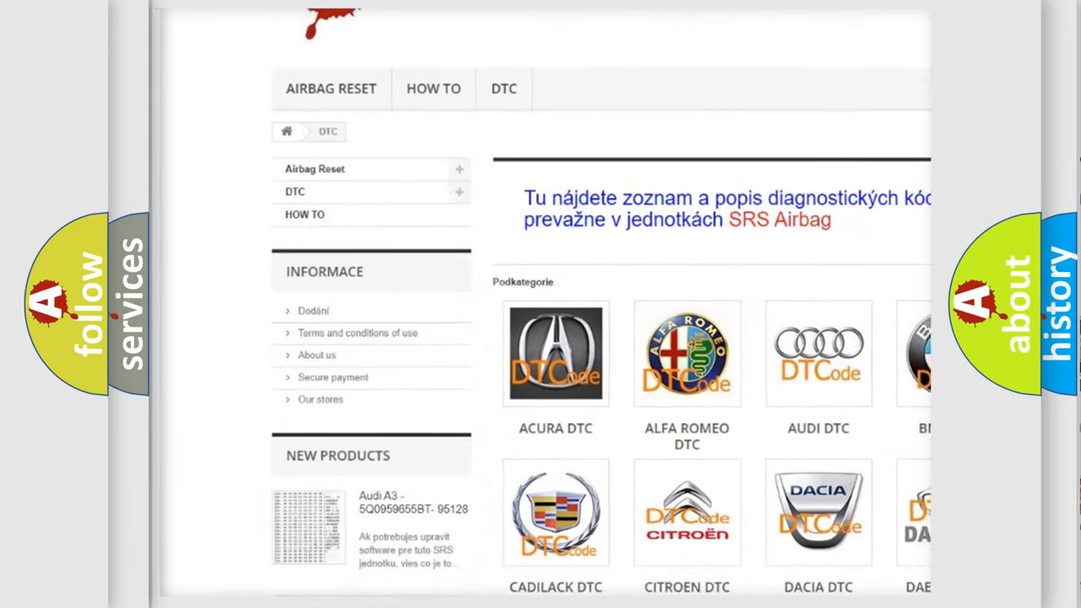
scroll("down", 3)
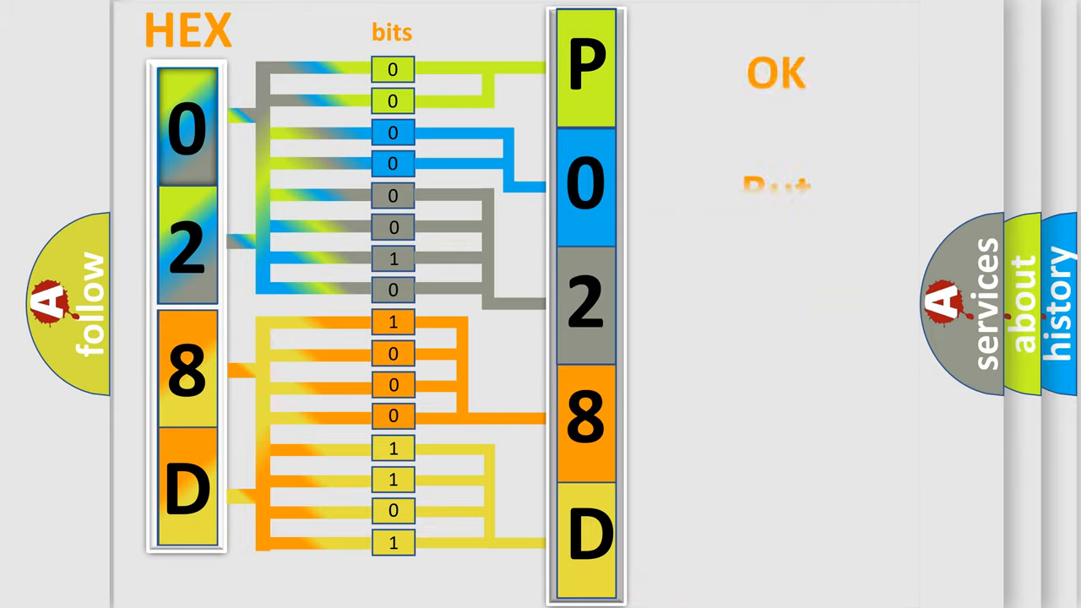
left_click(770, 71)
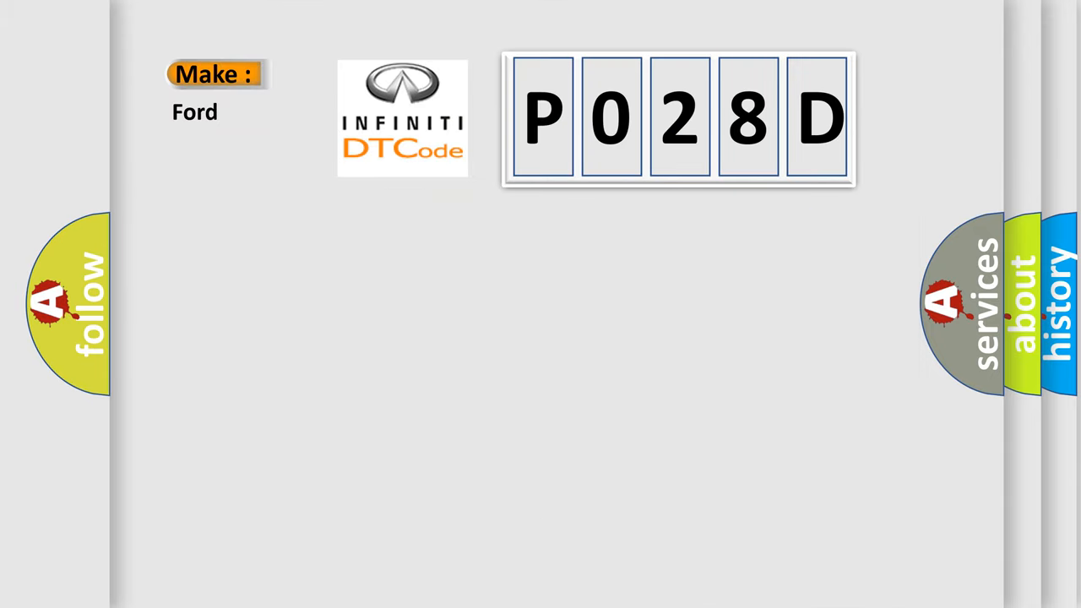